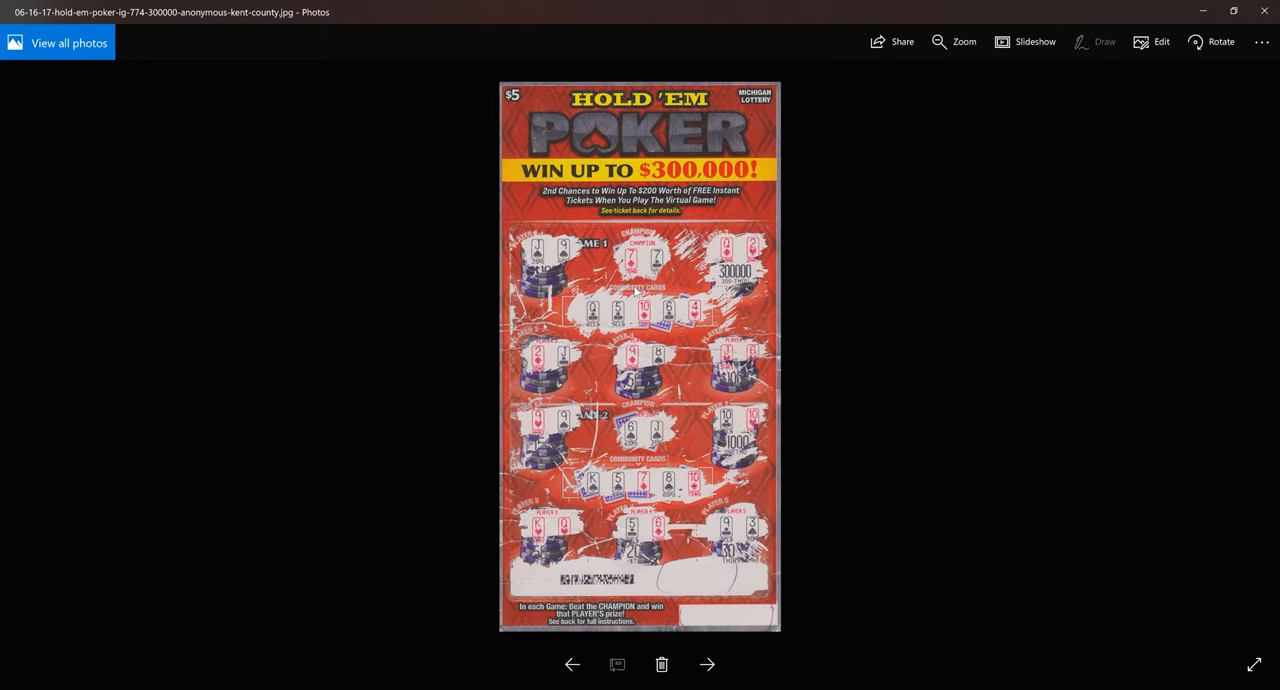
mouse_move(608, 155)
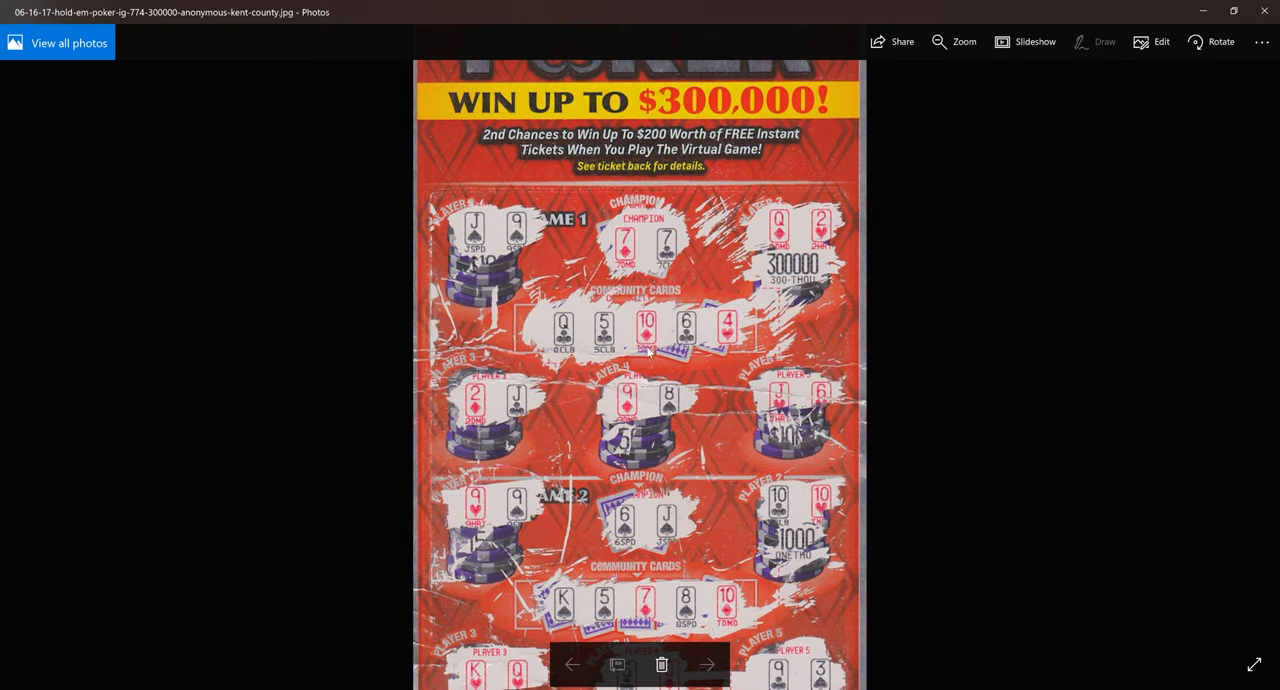
Zoom into the Hold 'Em Poker ticket until the WIN UP TO $300,000 banner fills the window.
scroll(down, 3)
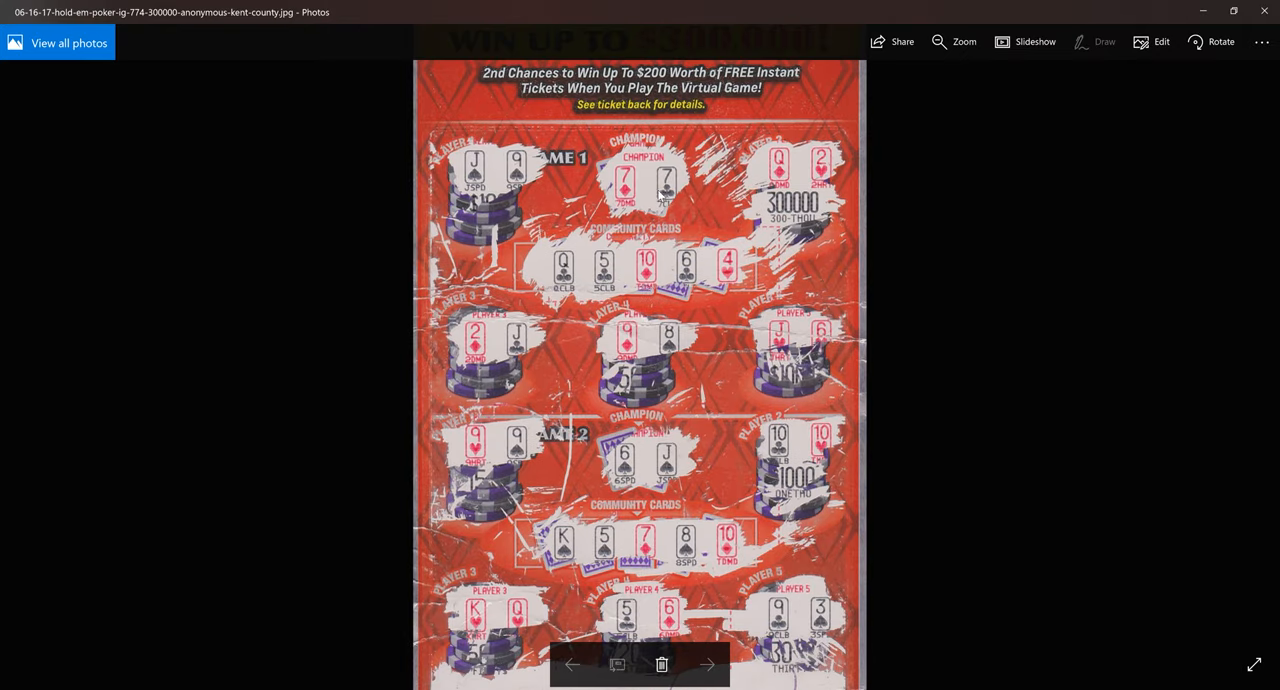
mouse_move(505, 220)
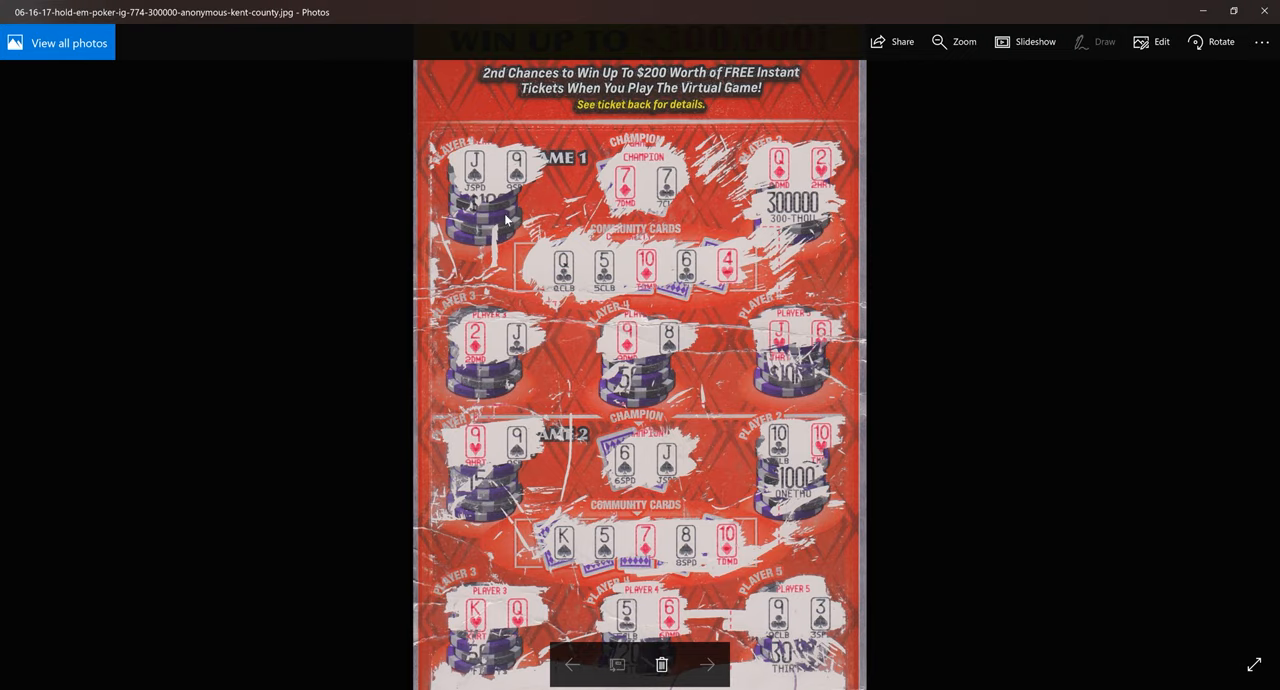
mouse_move(562, 426)
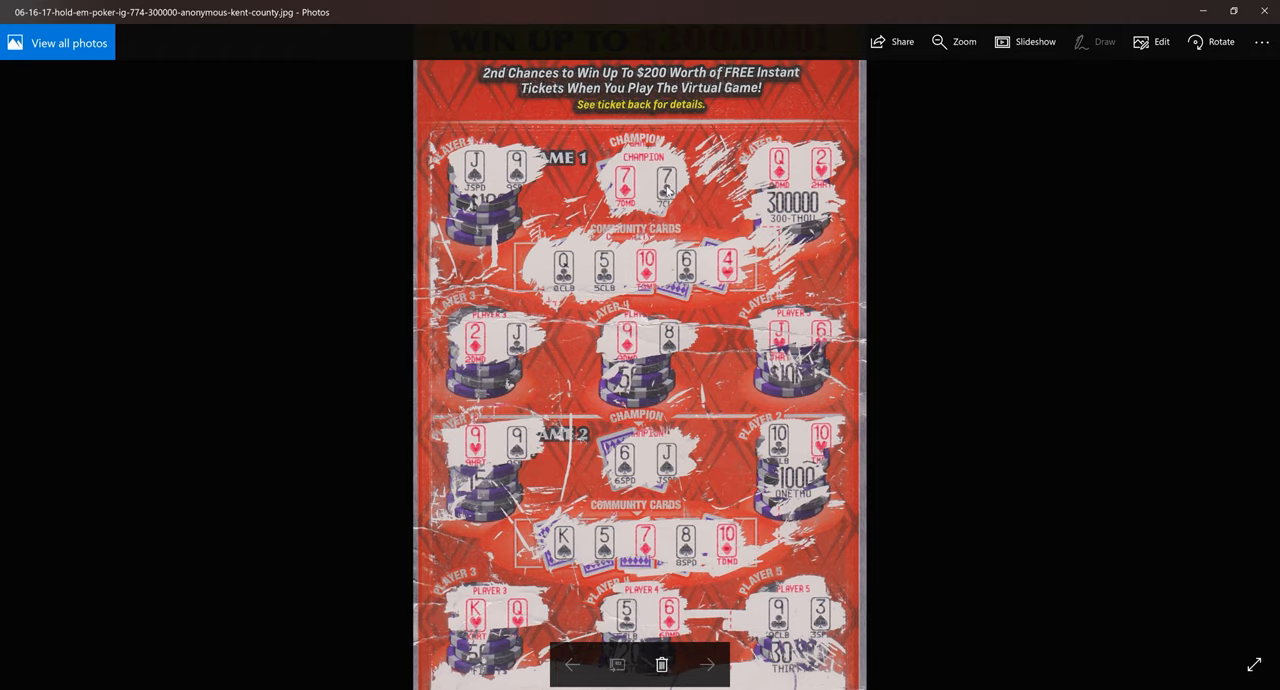
mouse_move(648, 278)
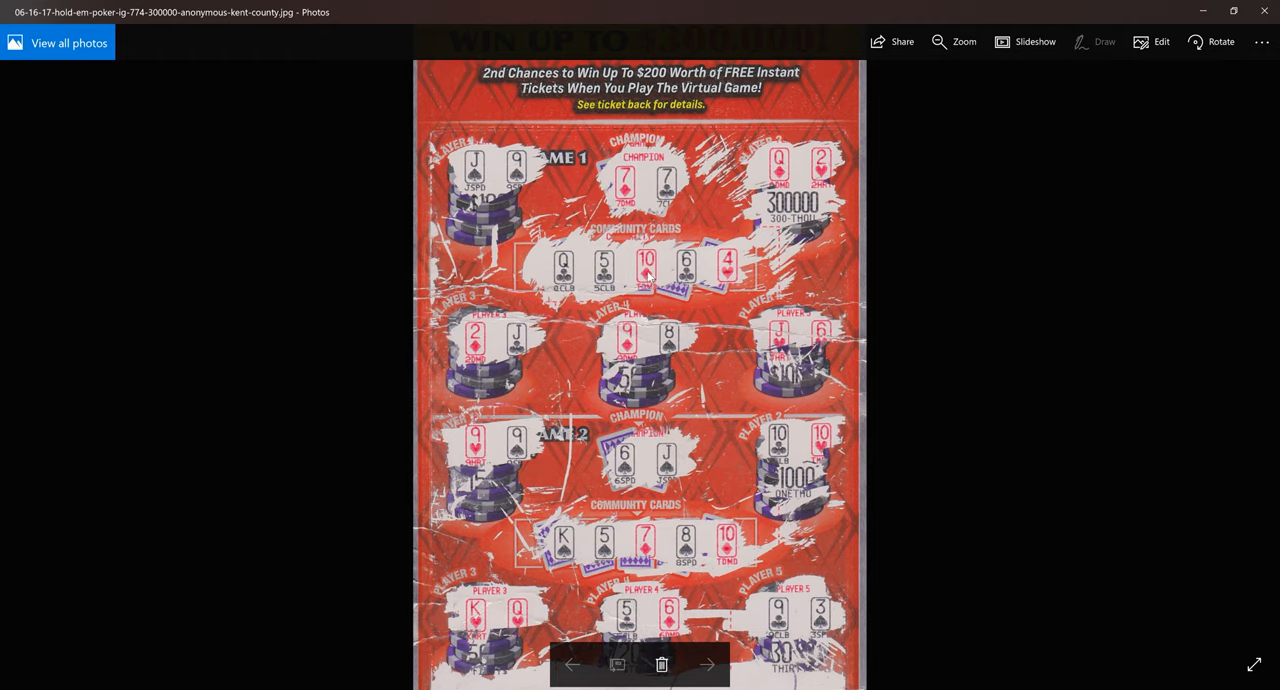
mouse_move(712, 248)
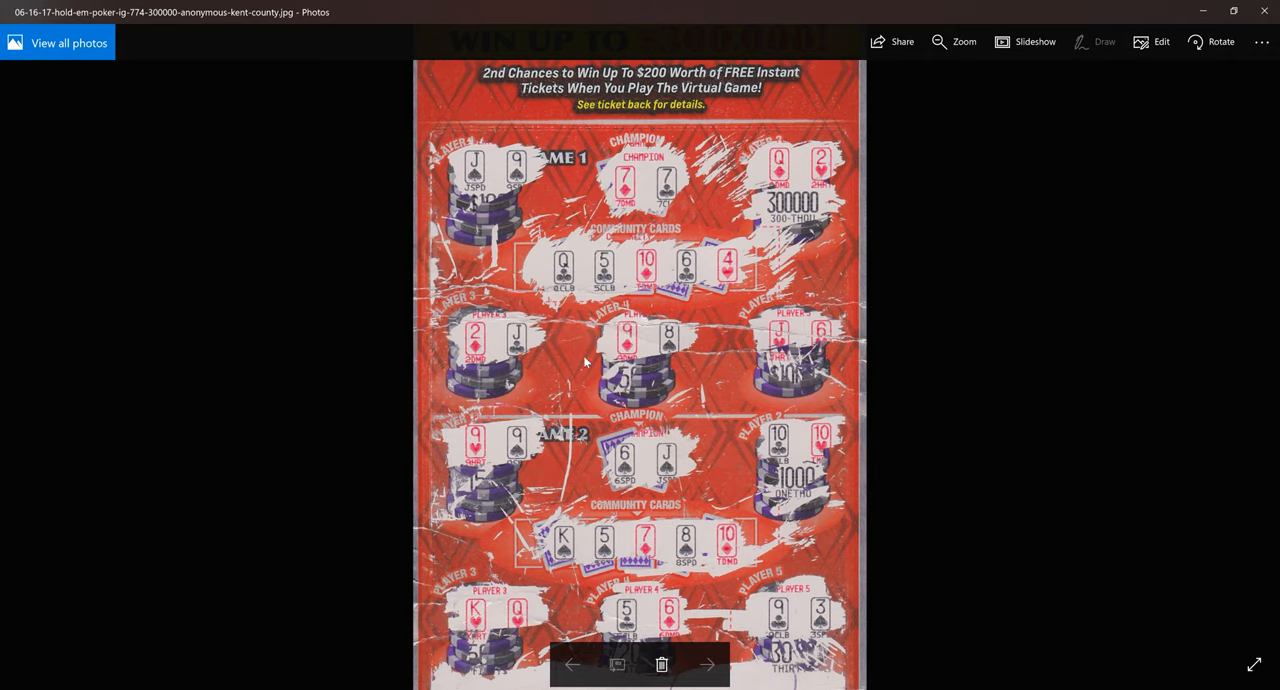
mouse_move(797, 348)
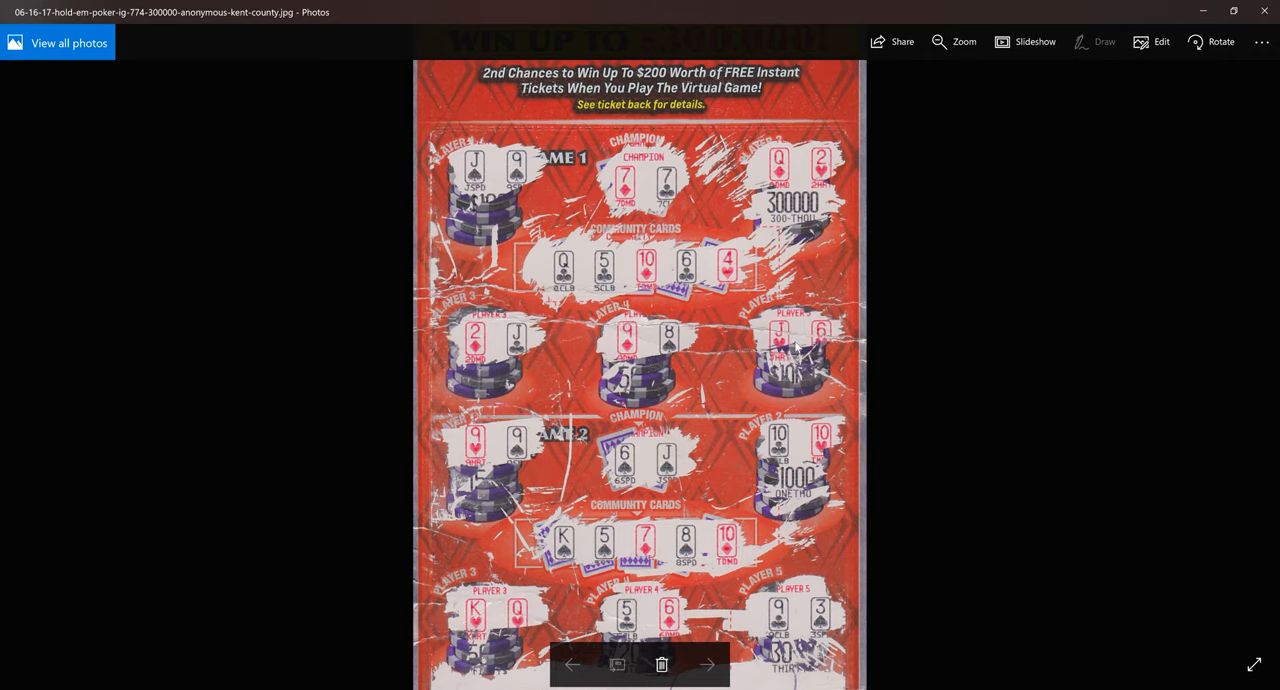
mouse_move(800, 174)
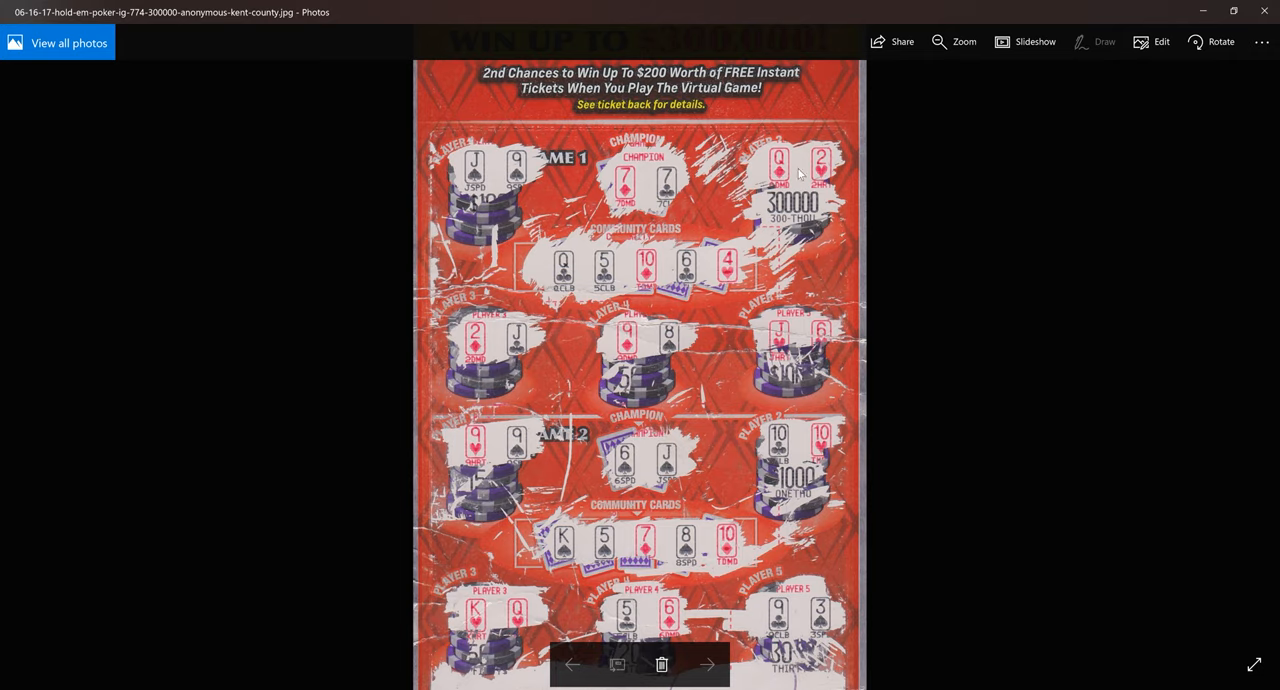
mouse_move(577, 261)
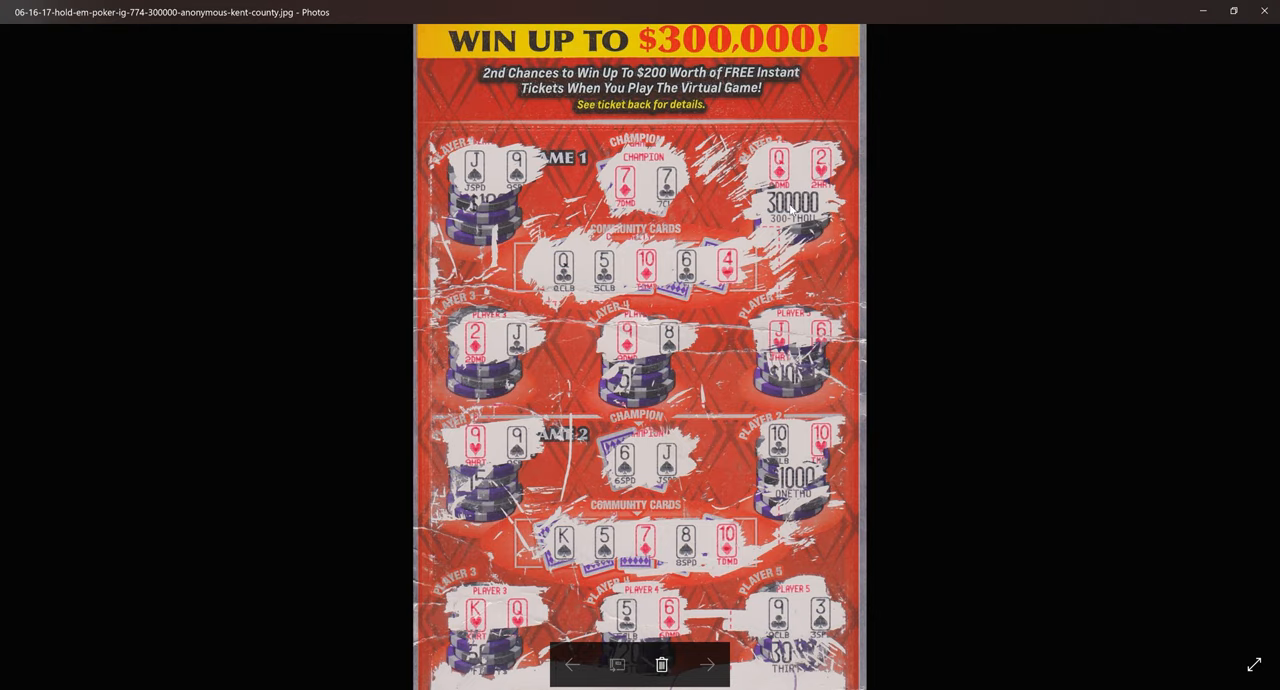
mouse_move(815, 212)
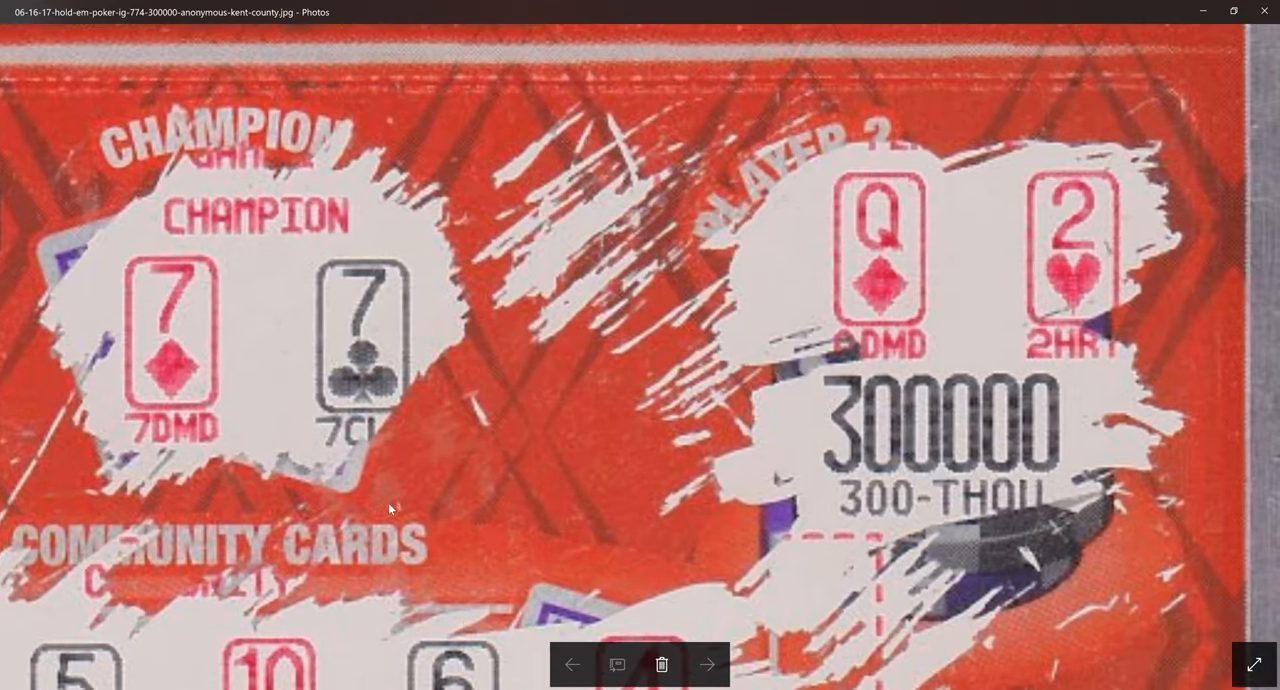
mouse_move(675, 483)
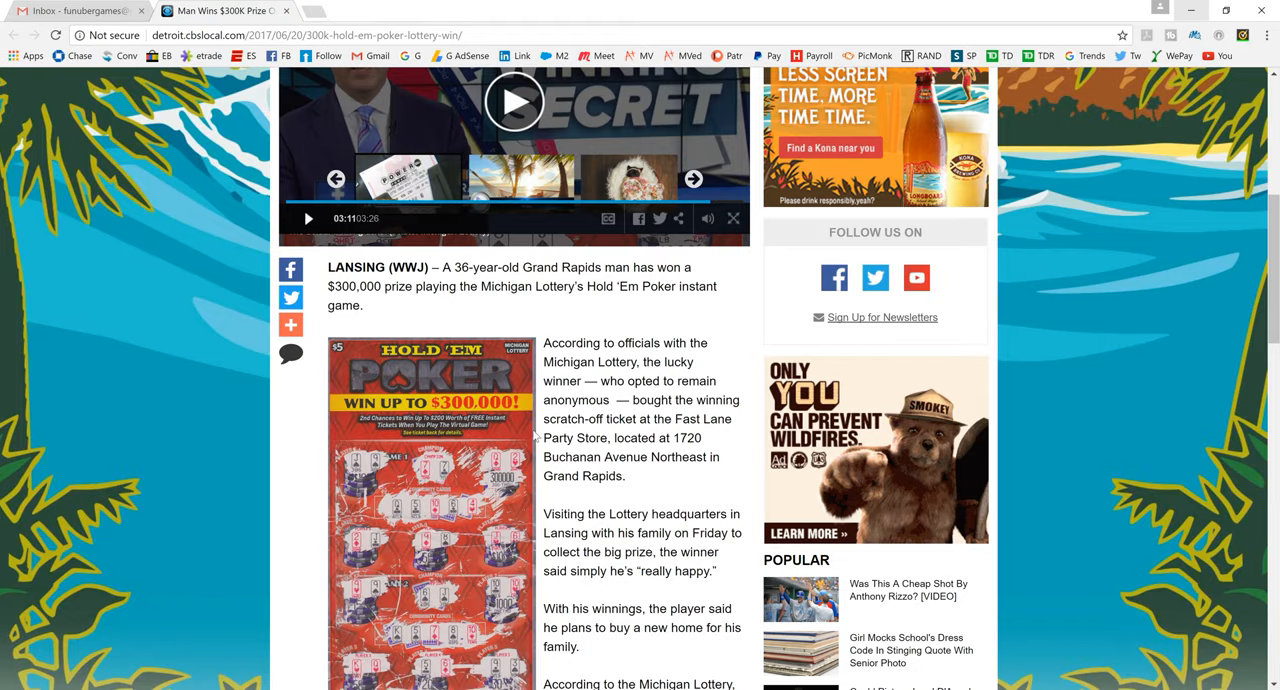
Scroll past the CBS Detroit headline and video to the winner details and ticket photo.
scroll(up, 3)
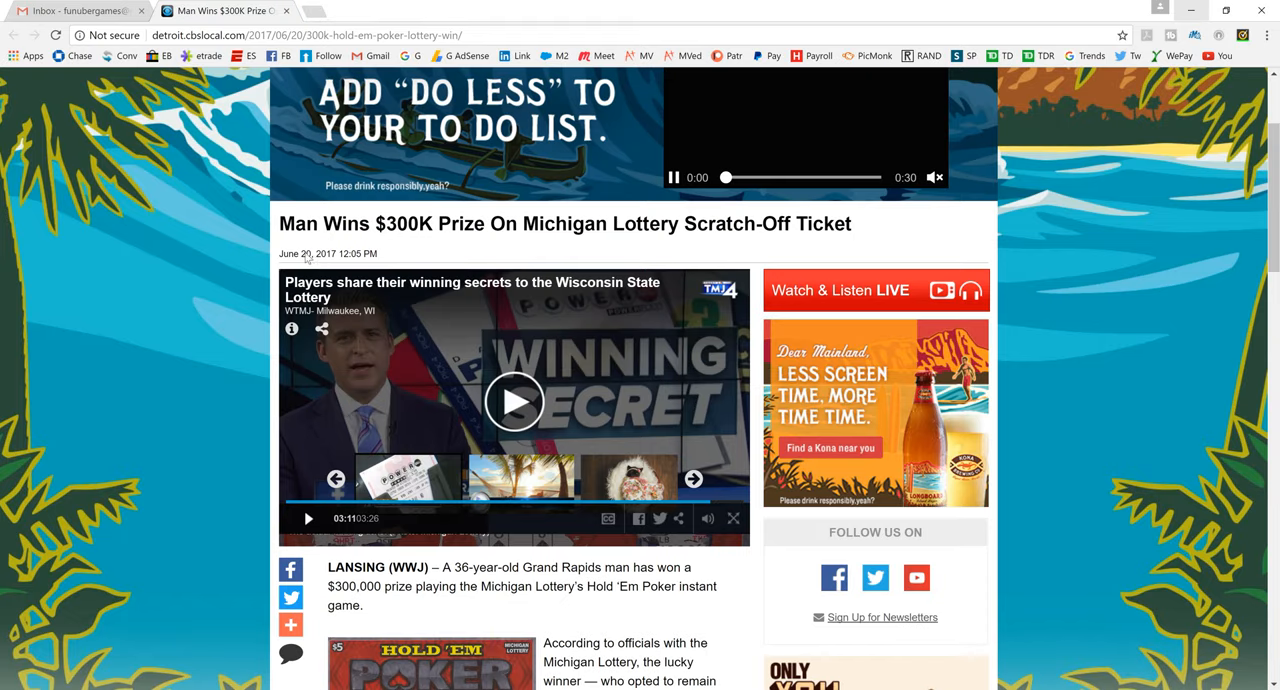
scroll(down, 3)
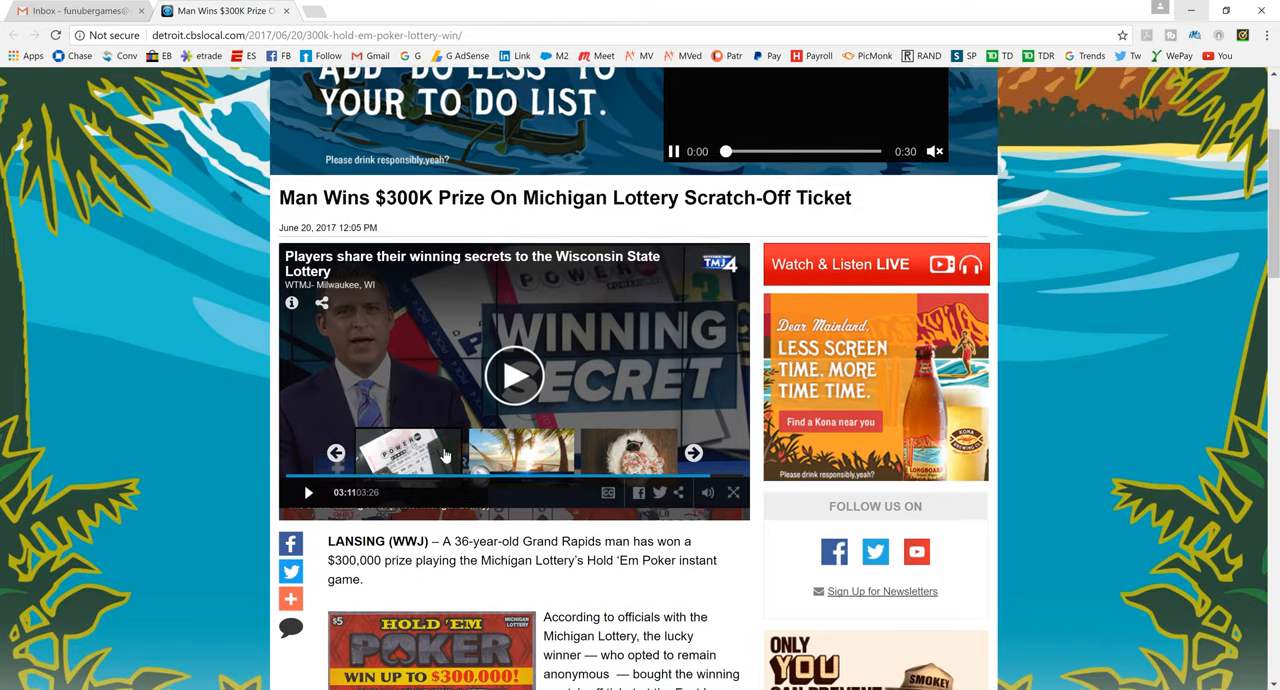
scroll(down, 3)
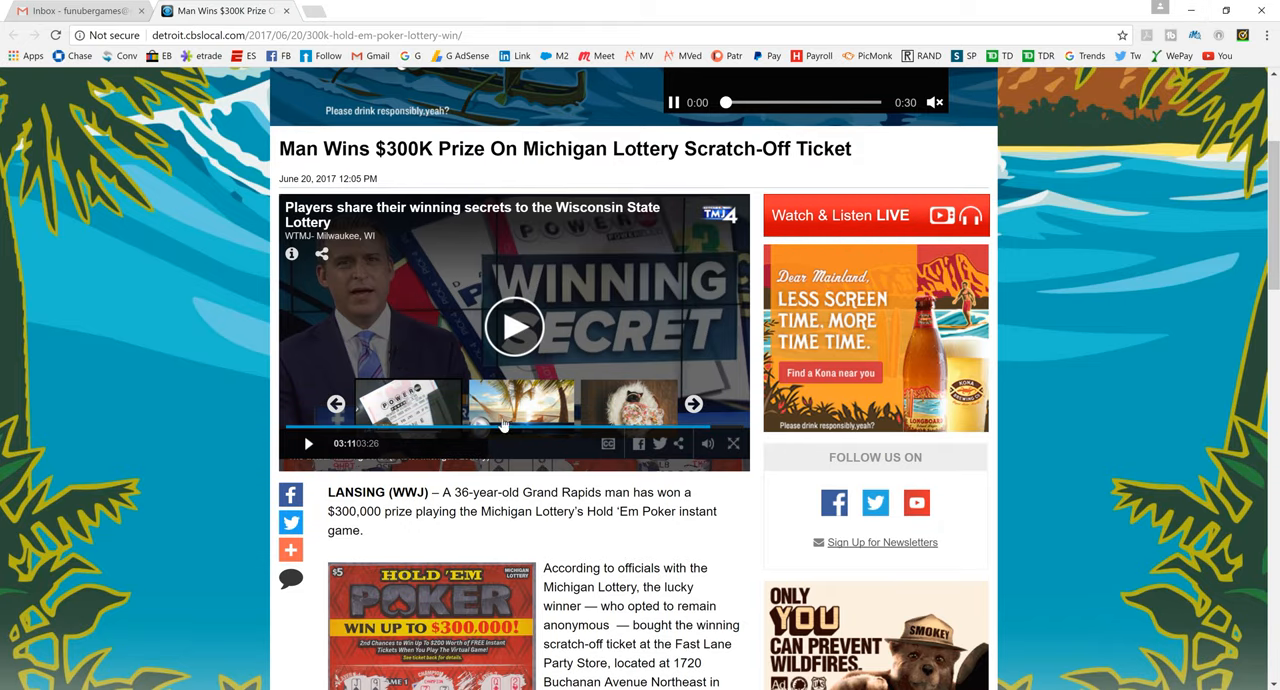
scroll(down, 3)
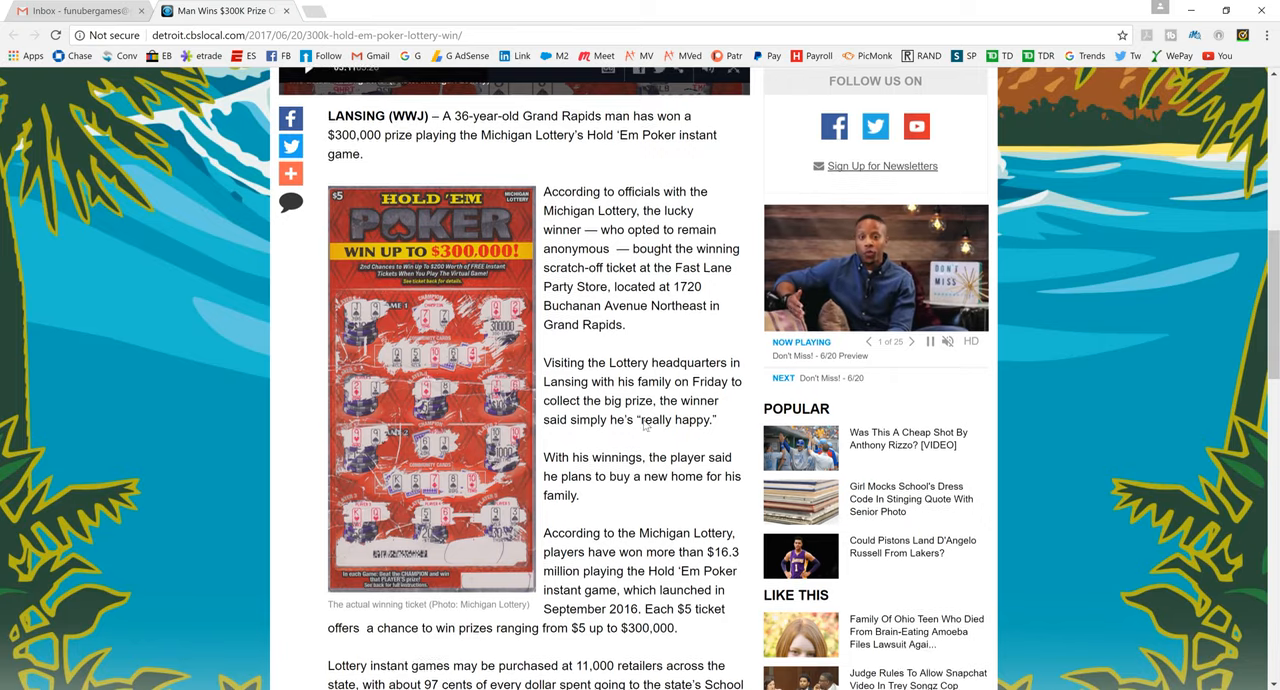
Scroll to the closing paragraphs on $16.3 million and the School Aid Fund.
scroll(down, 3)
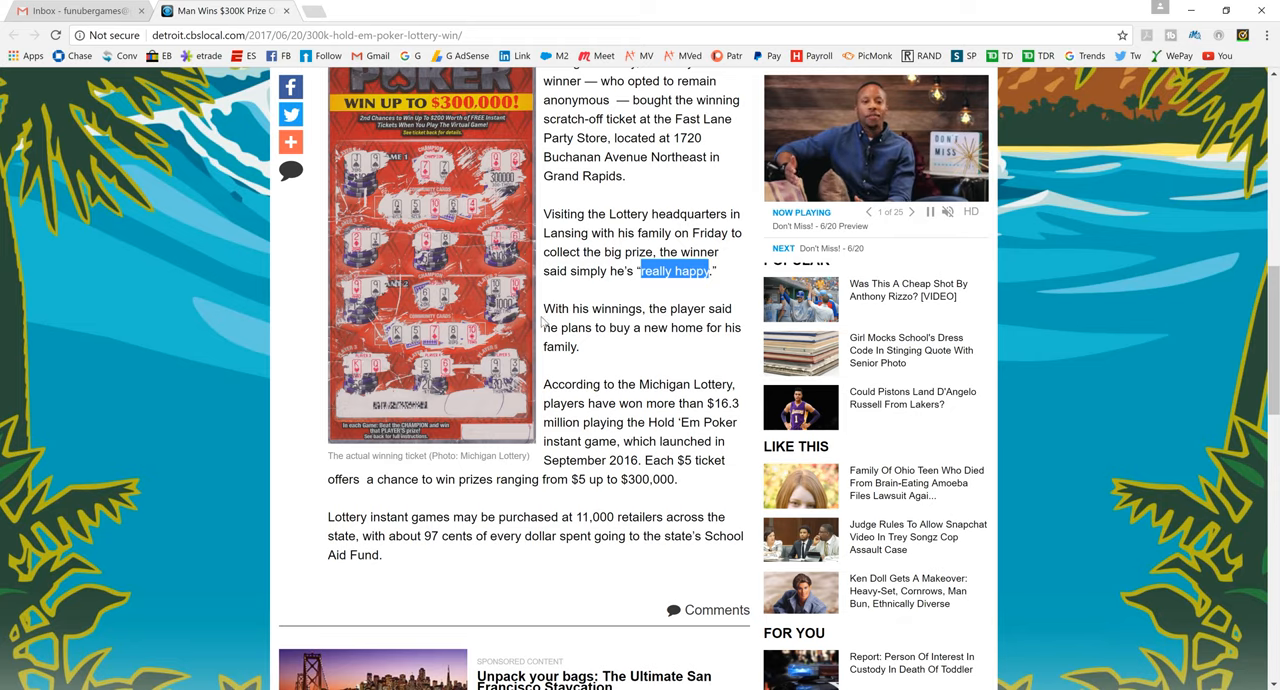
mouse_move(619, 321)
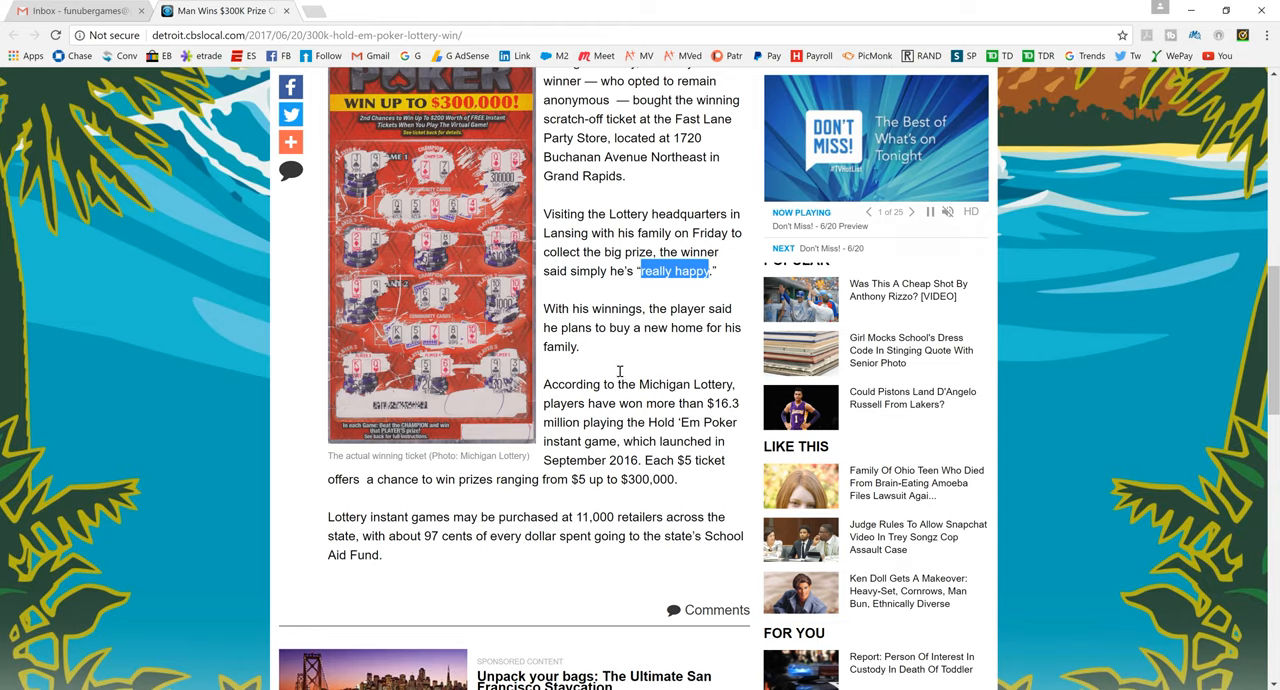
mouse_move(619, 372)
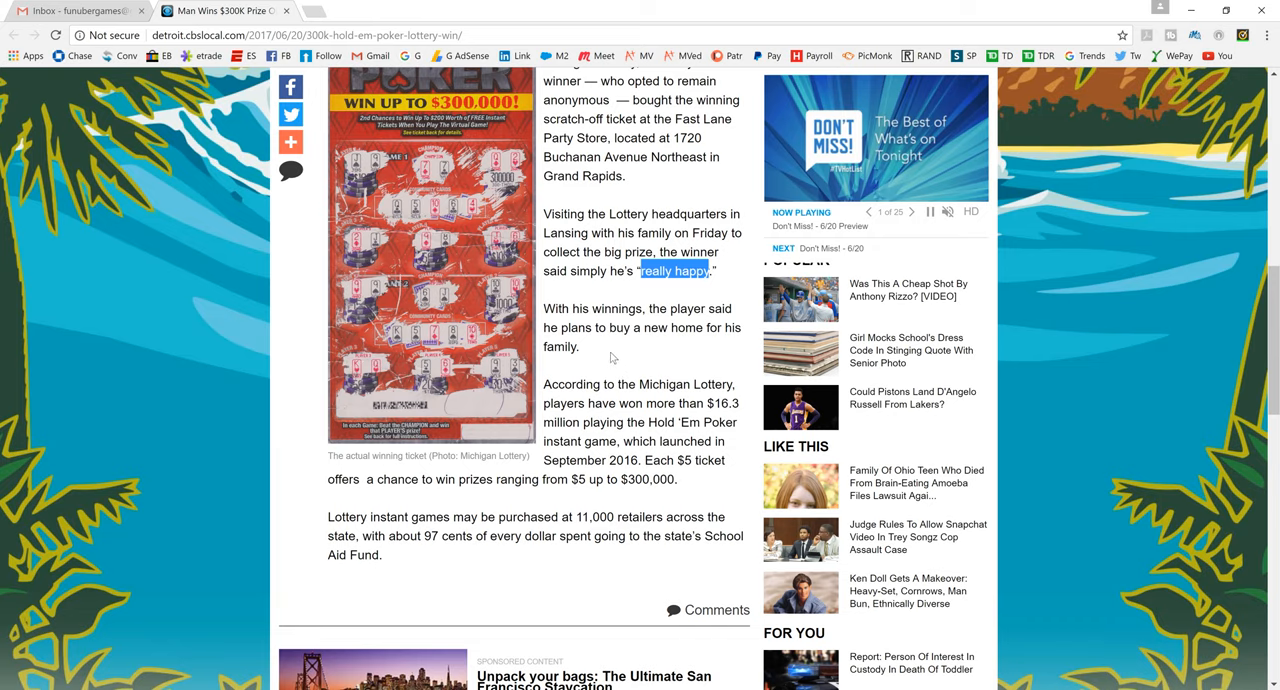
click(928, 211)
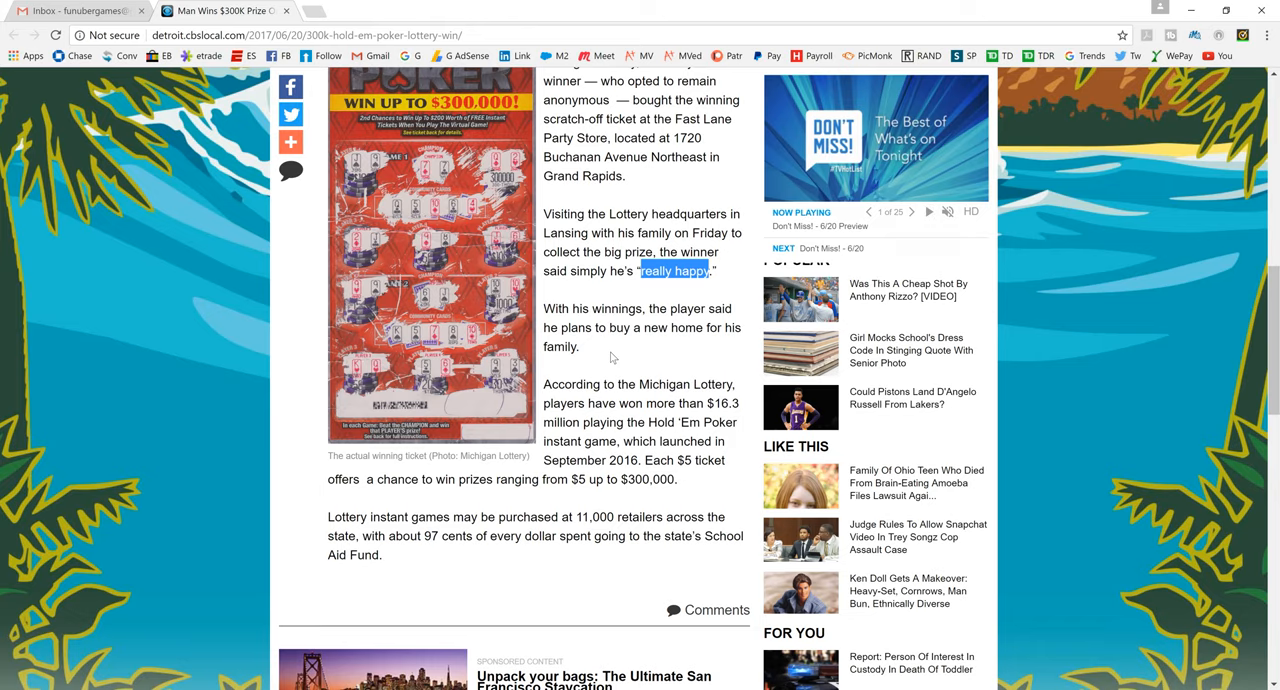
mouse_move(627, 403)
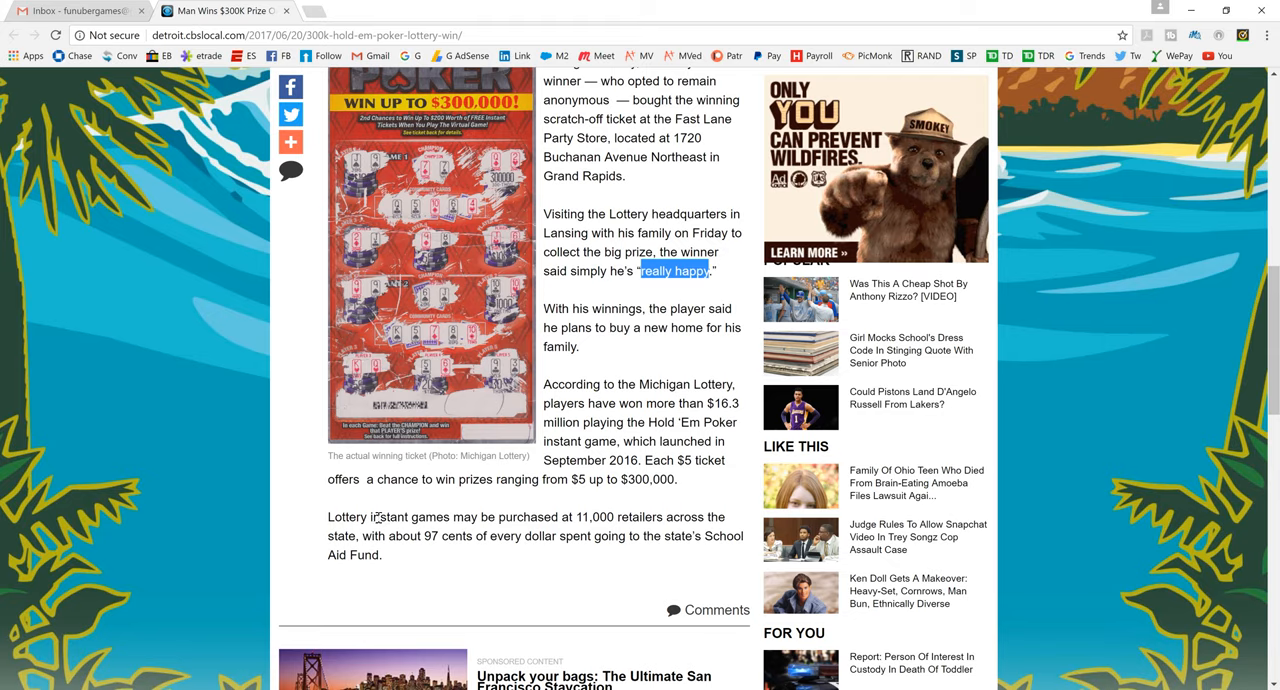
mouse_move(444, 540)
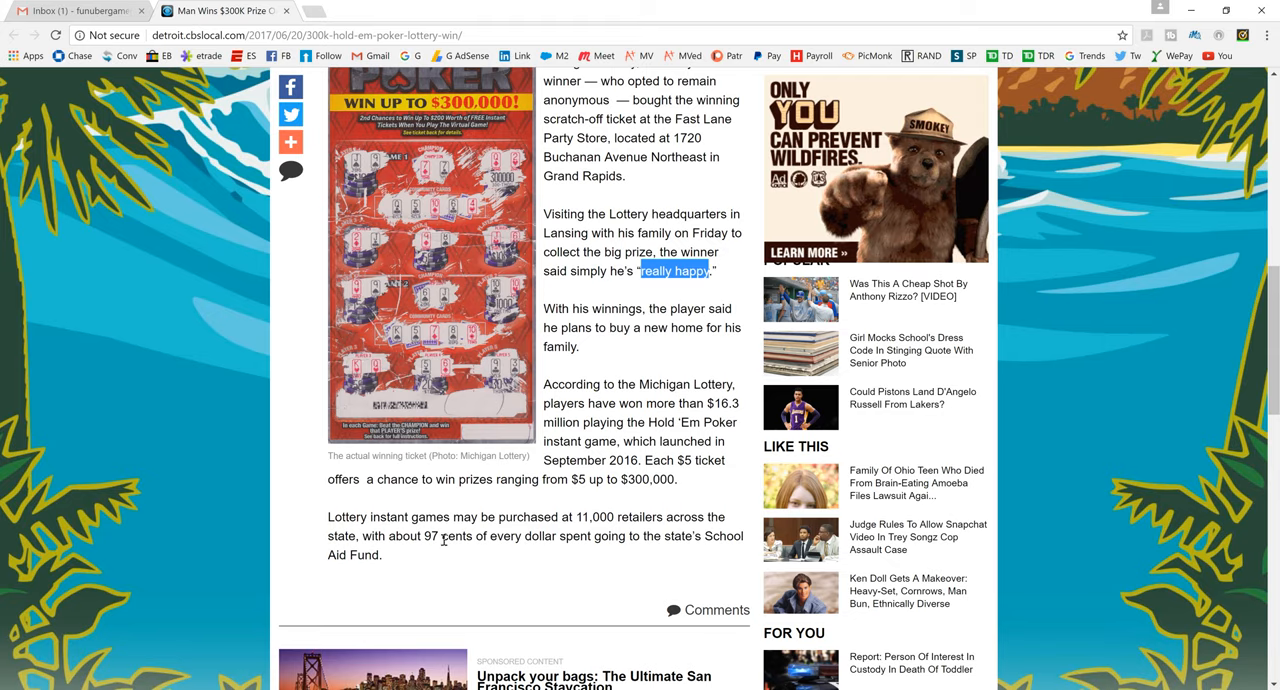
mouse_move(700, 539)
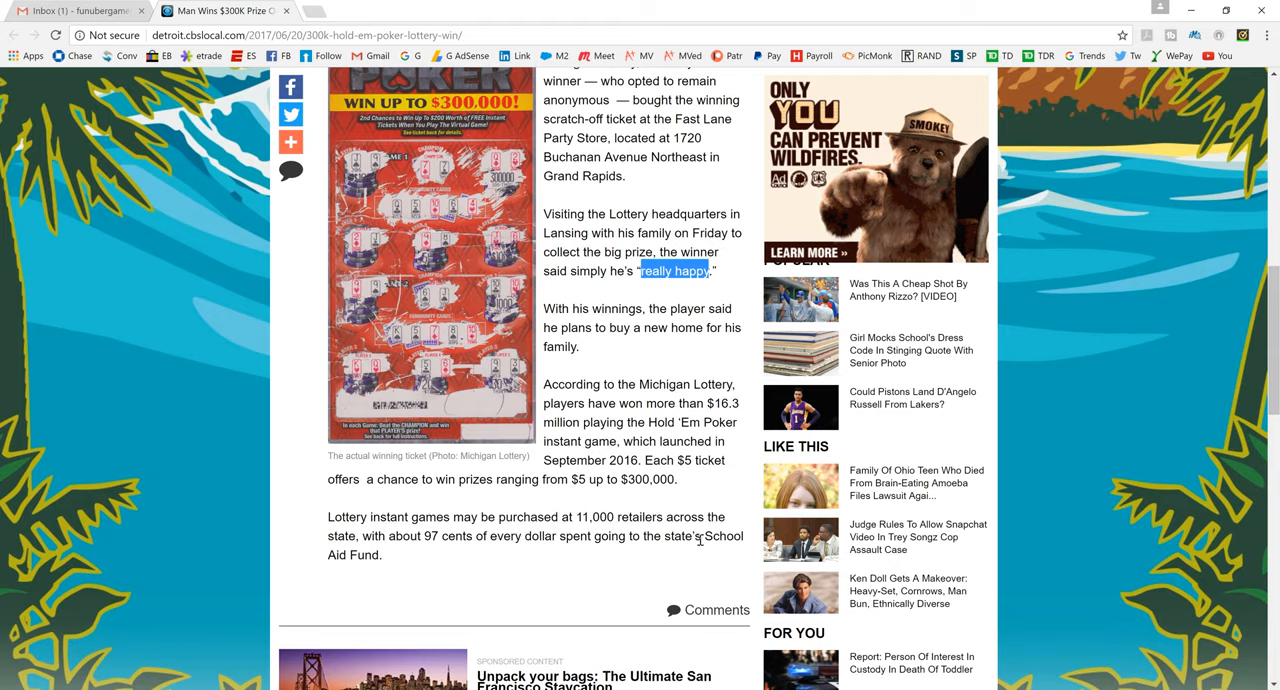
mouse_move(388, 554)
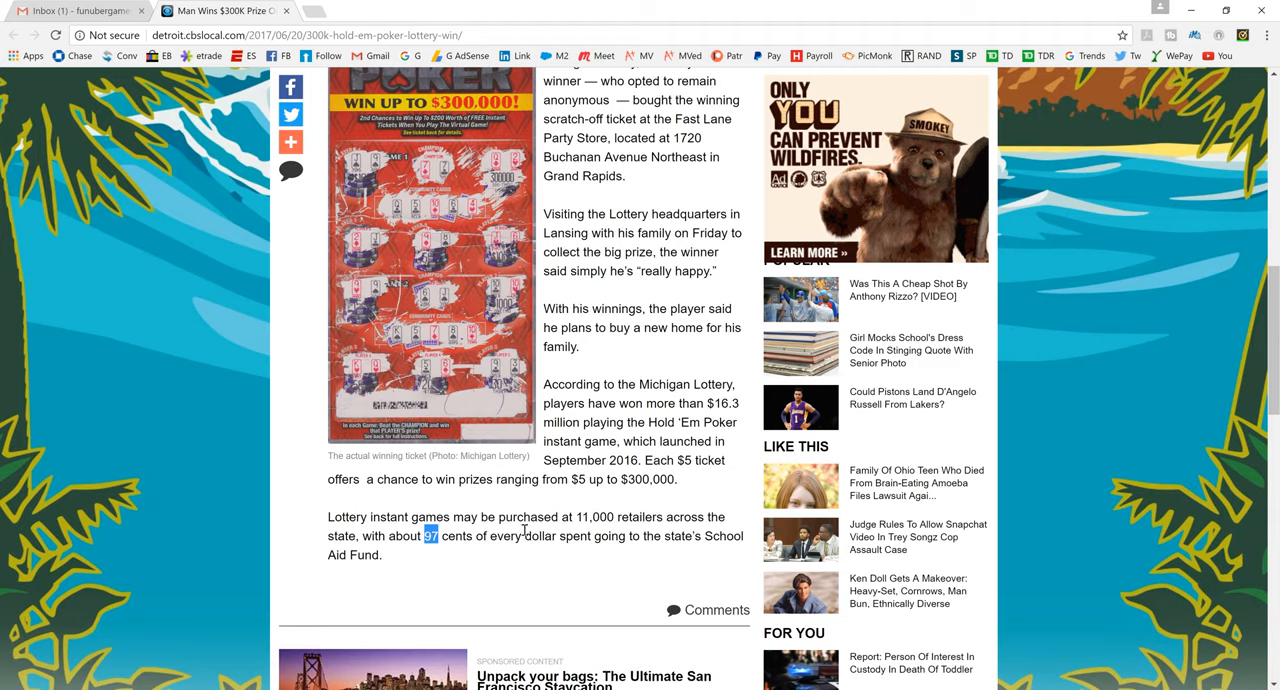
mouse_move(627, 271)
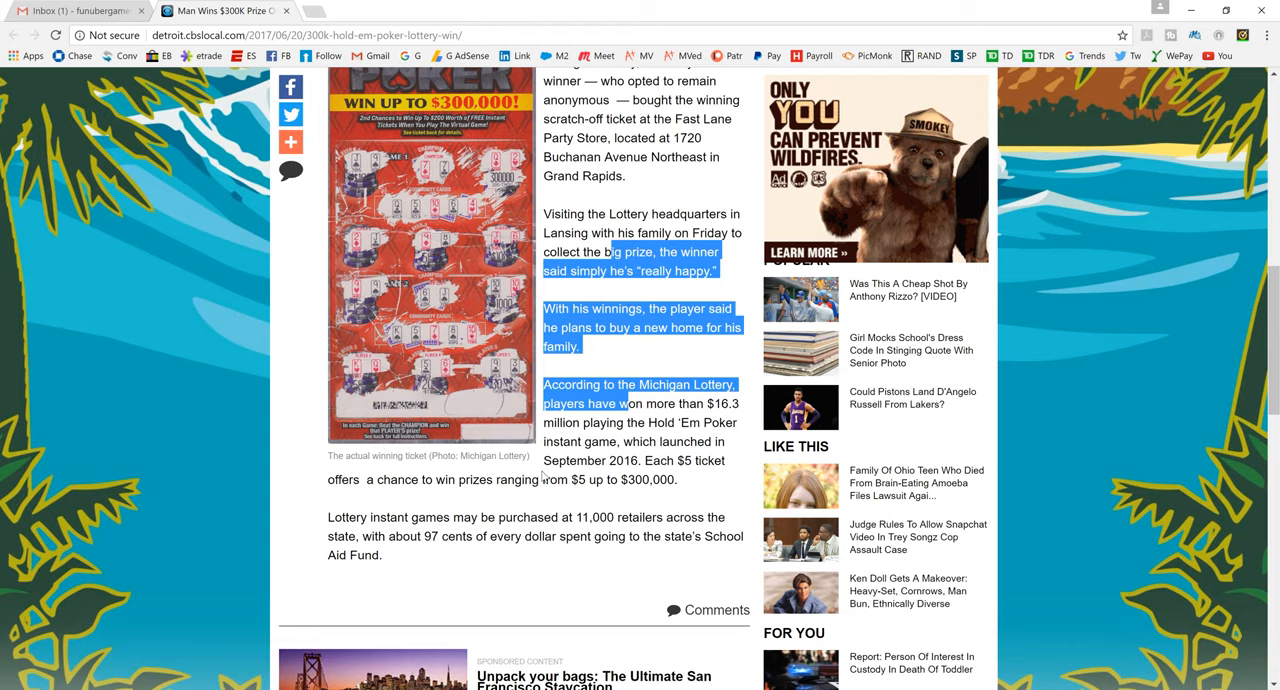
mouse_move(580, 425)
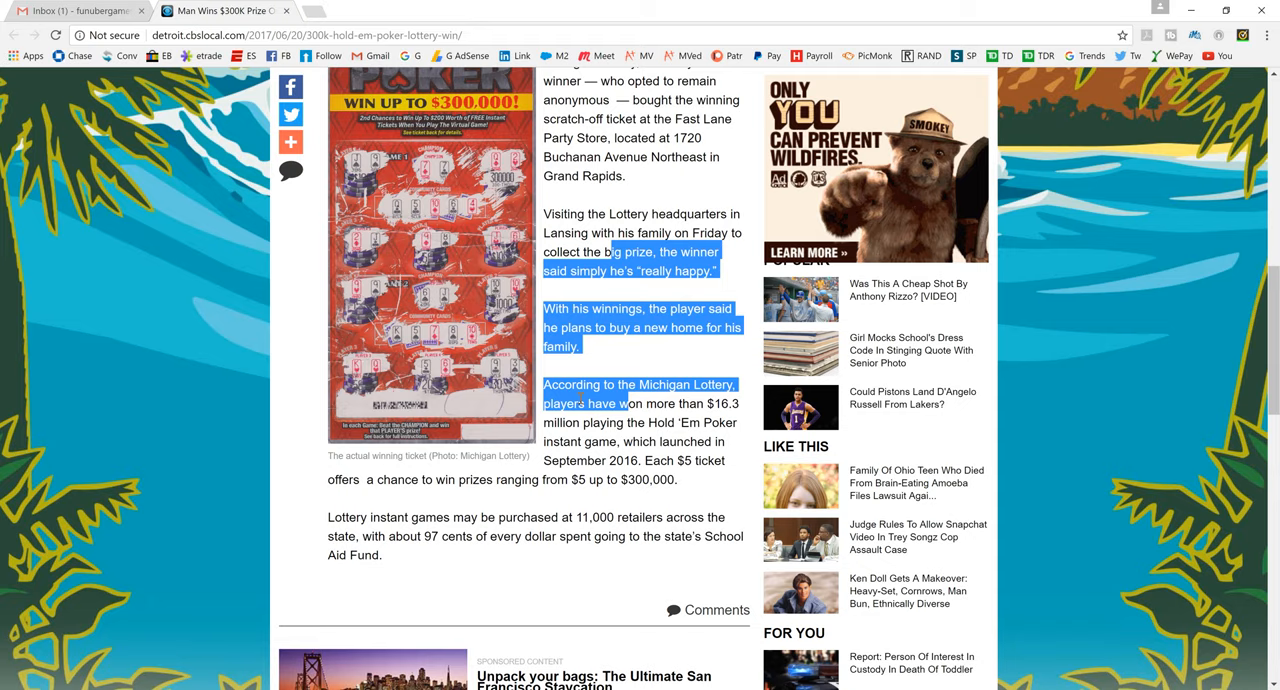
Scroll to the article's end, then Alt+Tab back to the zoomed ticket photo.
scroll(down, 3)
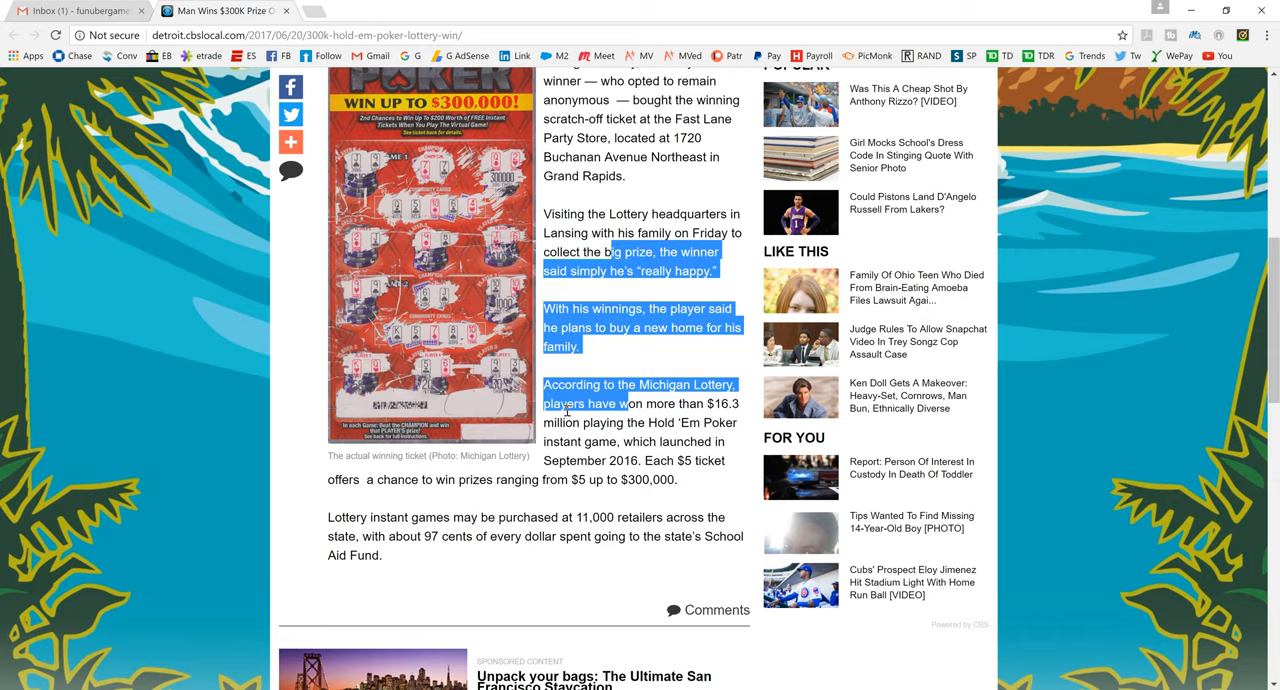
key(alt+tab)
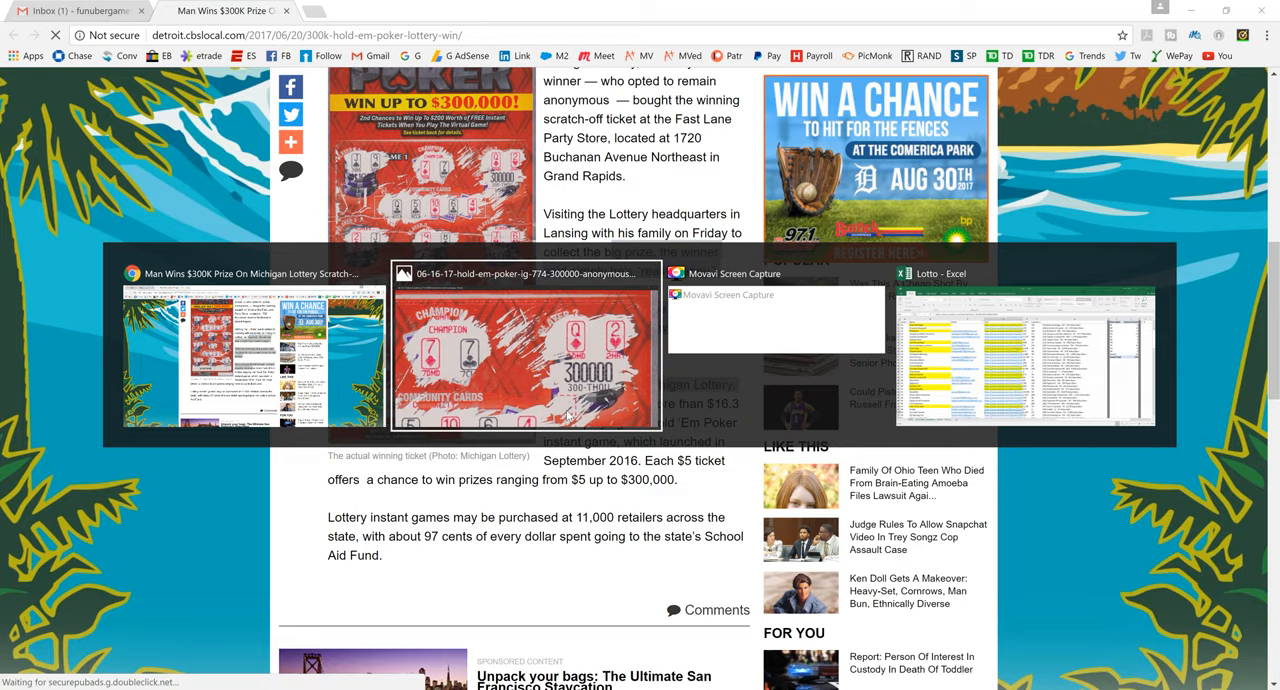